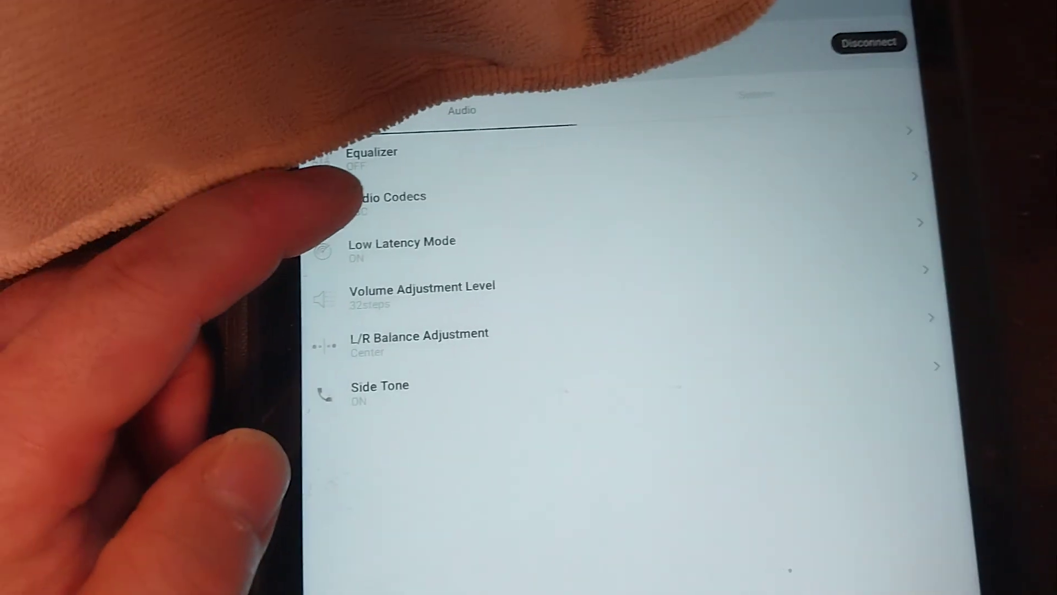
Step: Show the Audio Codecs list with AUTO, LDAC, AAC and SBC, SBC currently selected
left_click(388, 196)
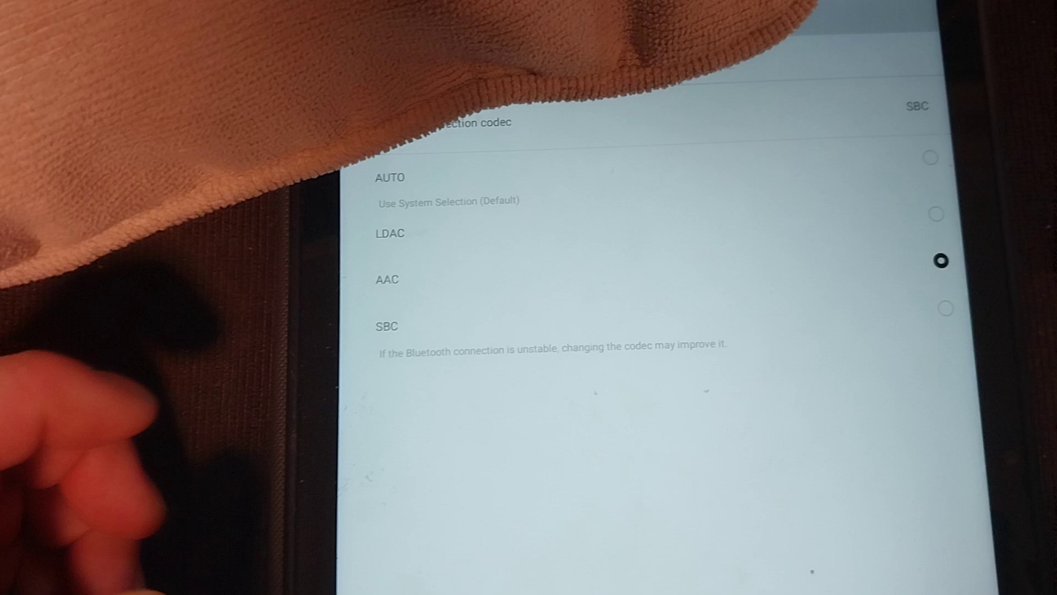